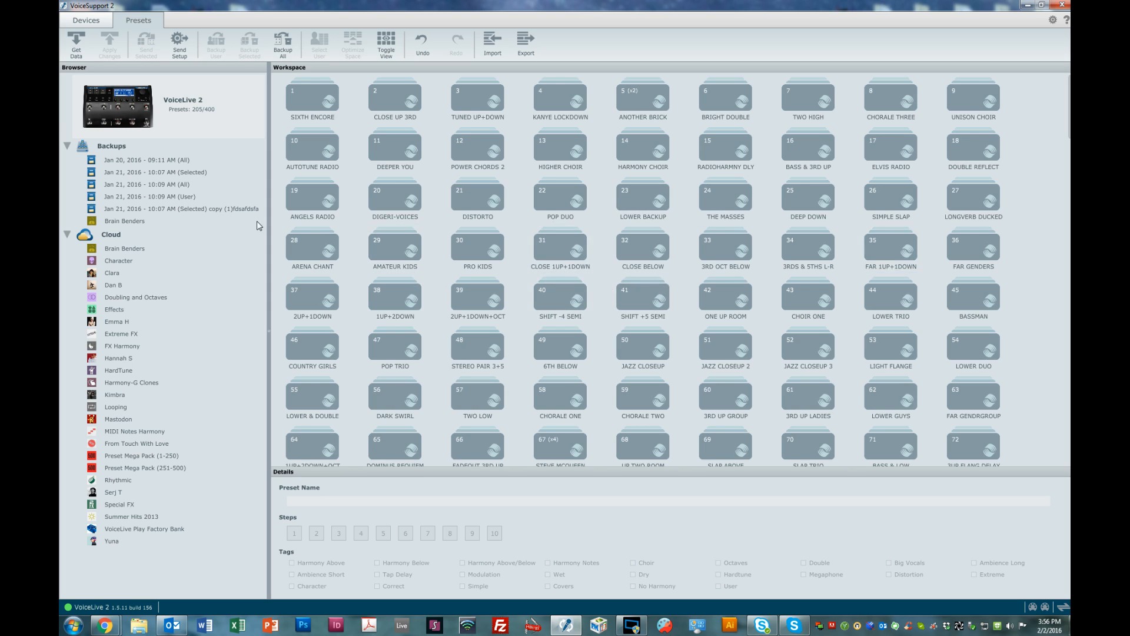
pyautogui.moveTo(157, 469)
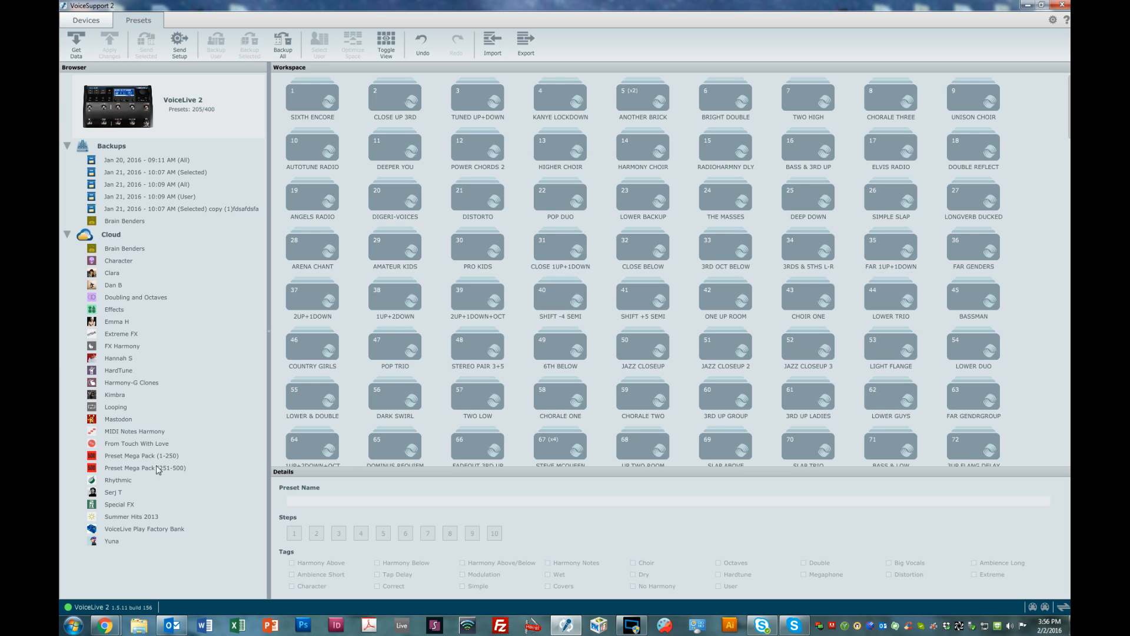
pyautogui.moveTo(135, 460)
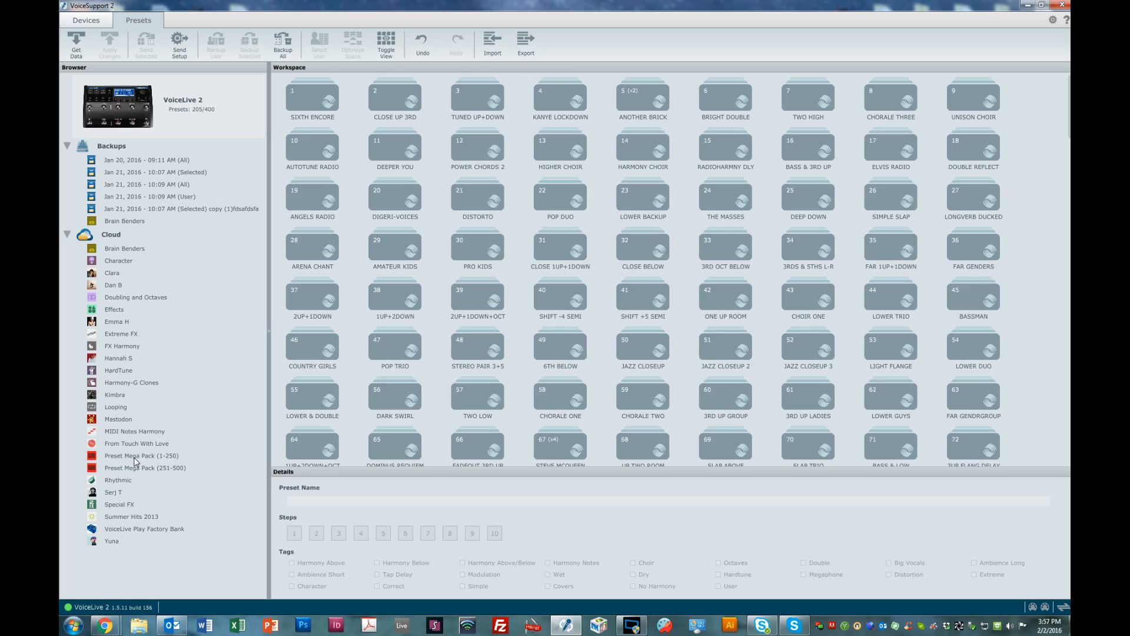
pyautogui.moveTo(143, 468)
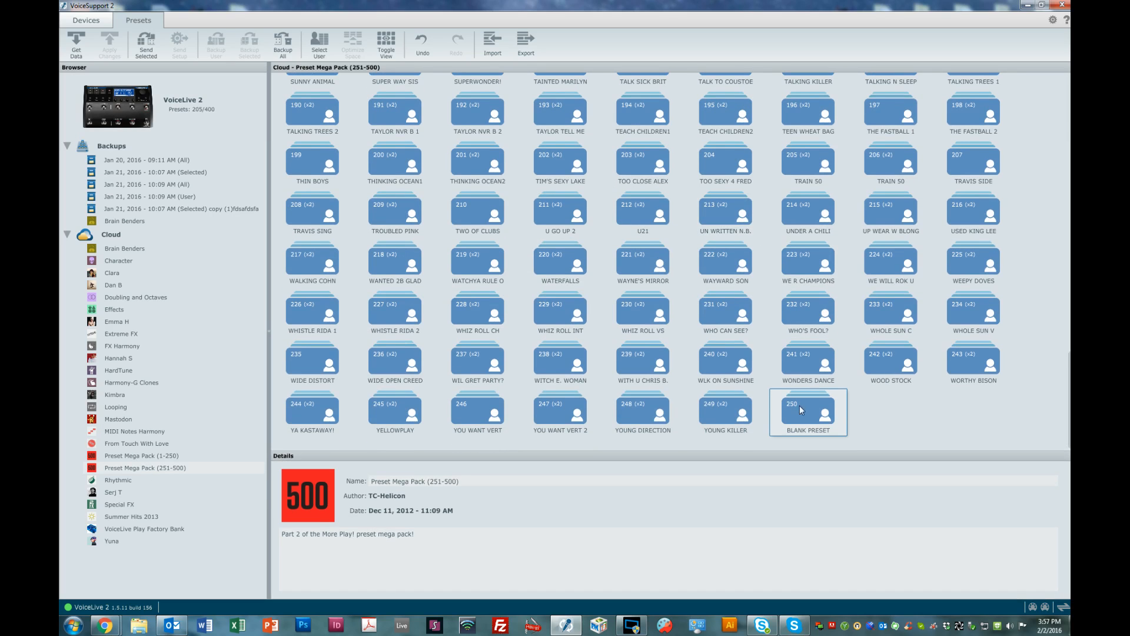
pyautogui.moveTo(810, 414)
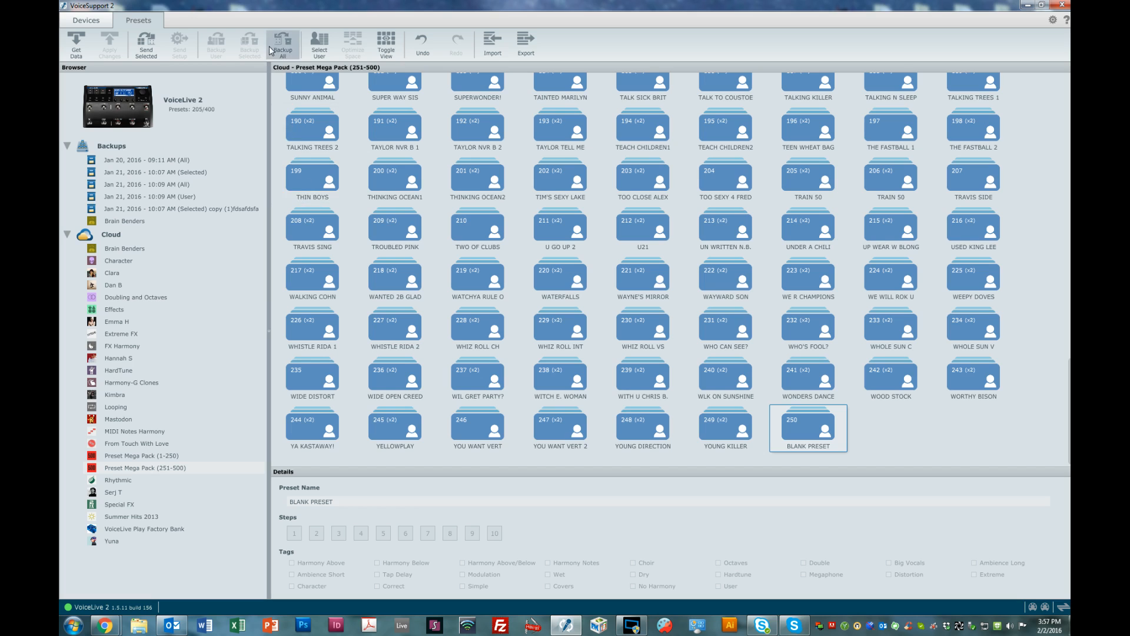
pyautogui.moveTo(818, 423)
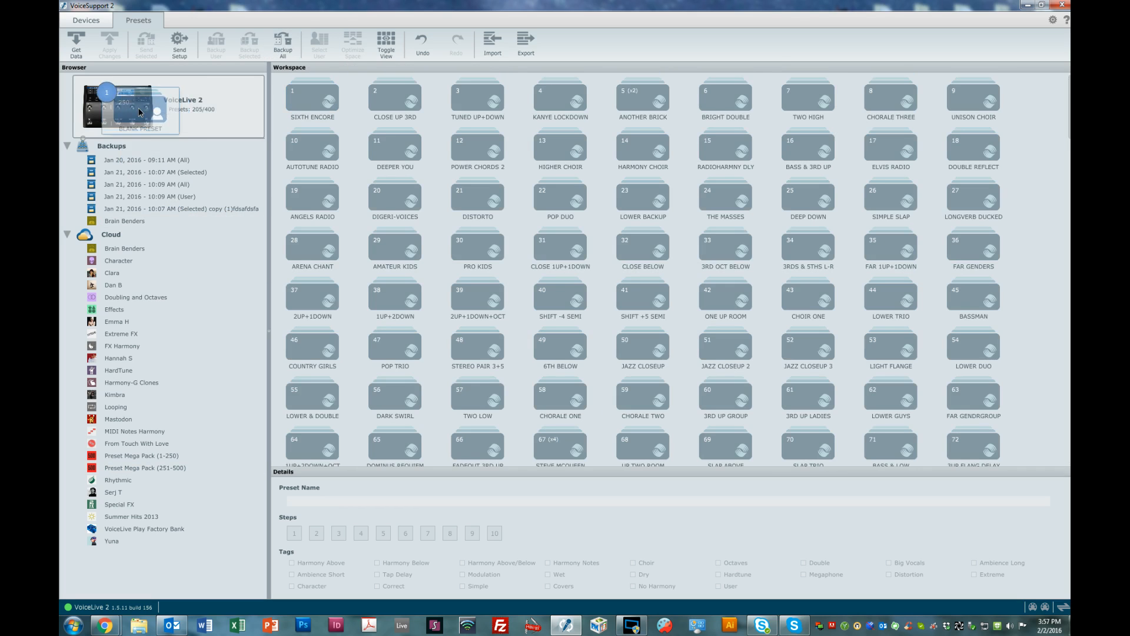
# Step: Paste the dropped BLANK PRESET into the VoiceLive 2's empty slot 206
pyautogui.rightClick(140, 112)
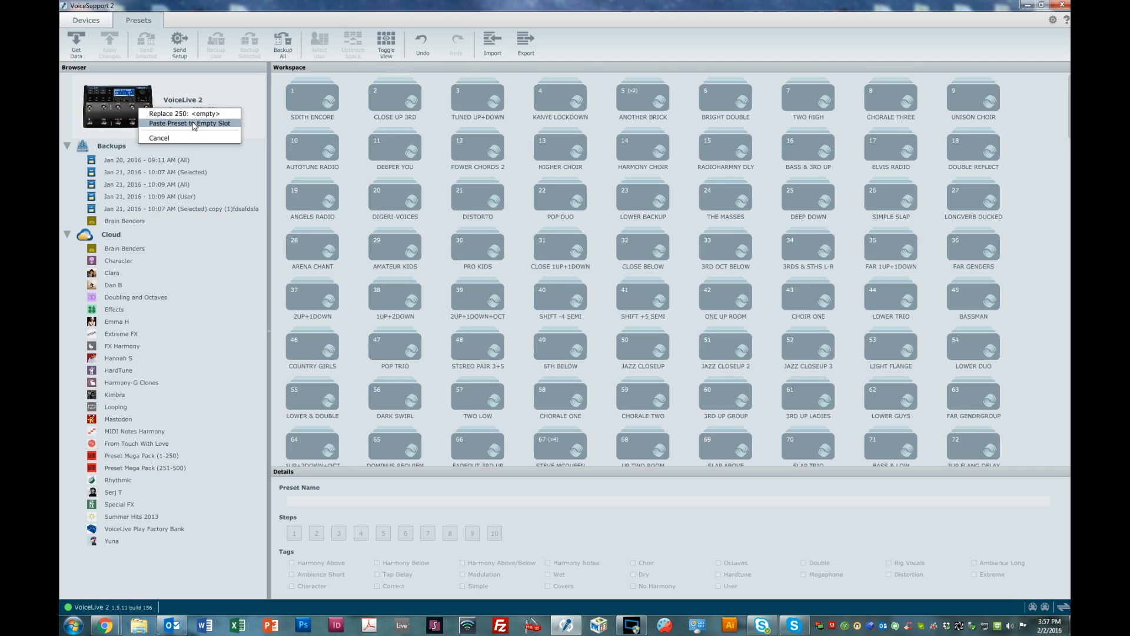
pyautogui.click(190, 122)
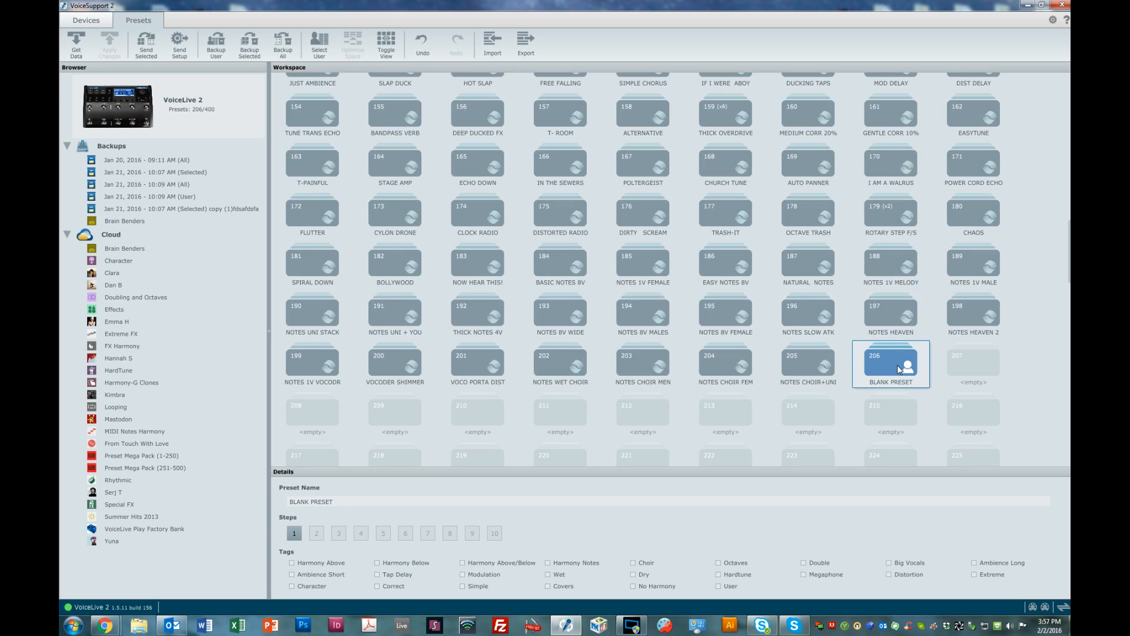
pyautogui.moveTo(725, 364)
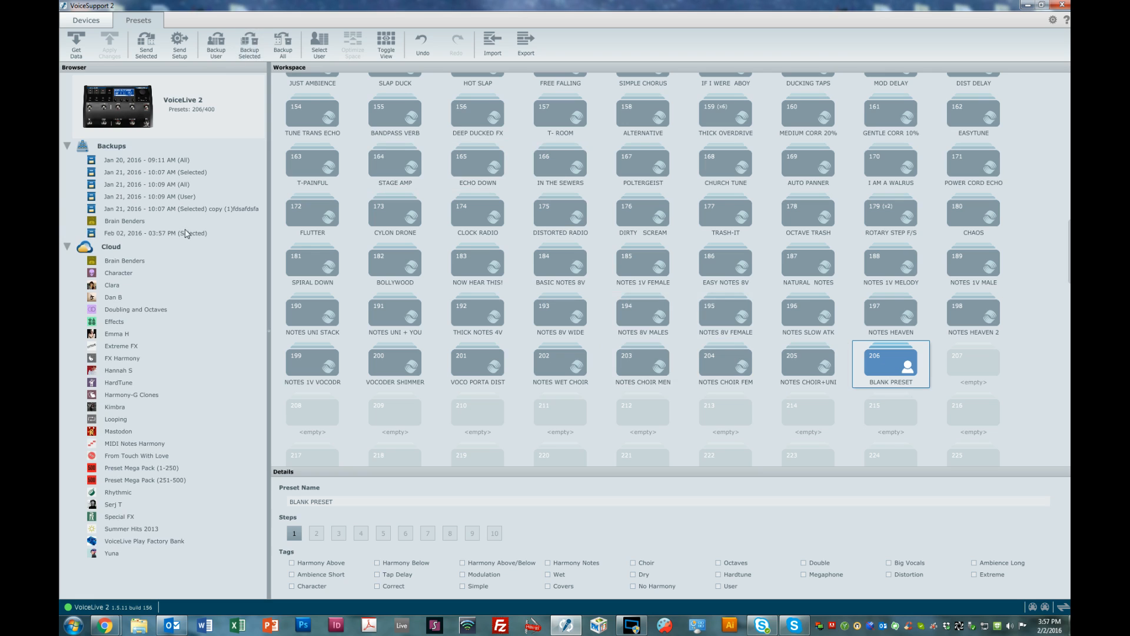
# Step: Select the new Feb 02, 2016 – 03:57 PM (Selected) backup to show its slots
pyautogui.click(156, 232)
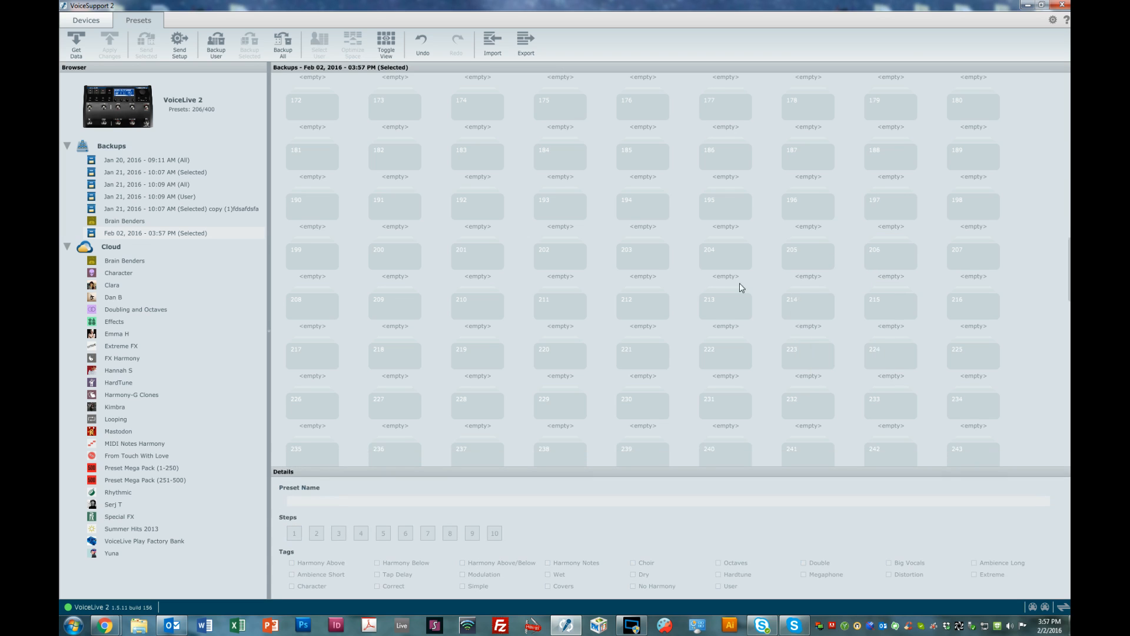
# Step: Duplicate BLANK PRESET by pasting at slots 9 and 17 until slots 1–64 are filled
pyautogui.rightClick(339, 105)
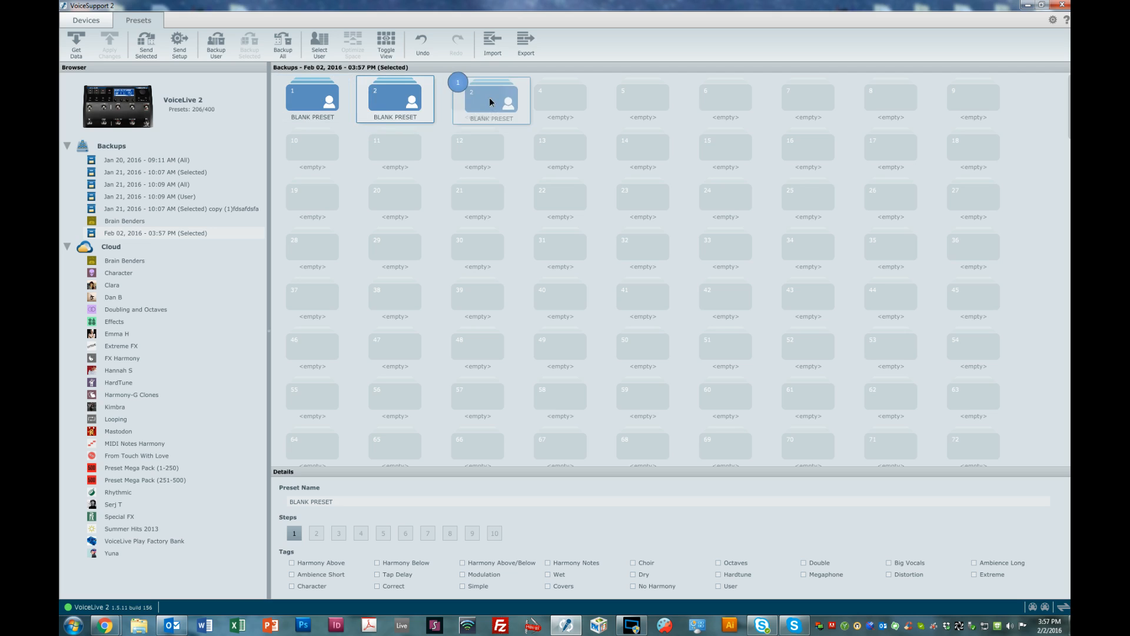
pyautogui.rightClick(477, 98)
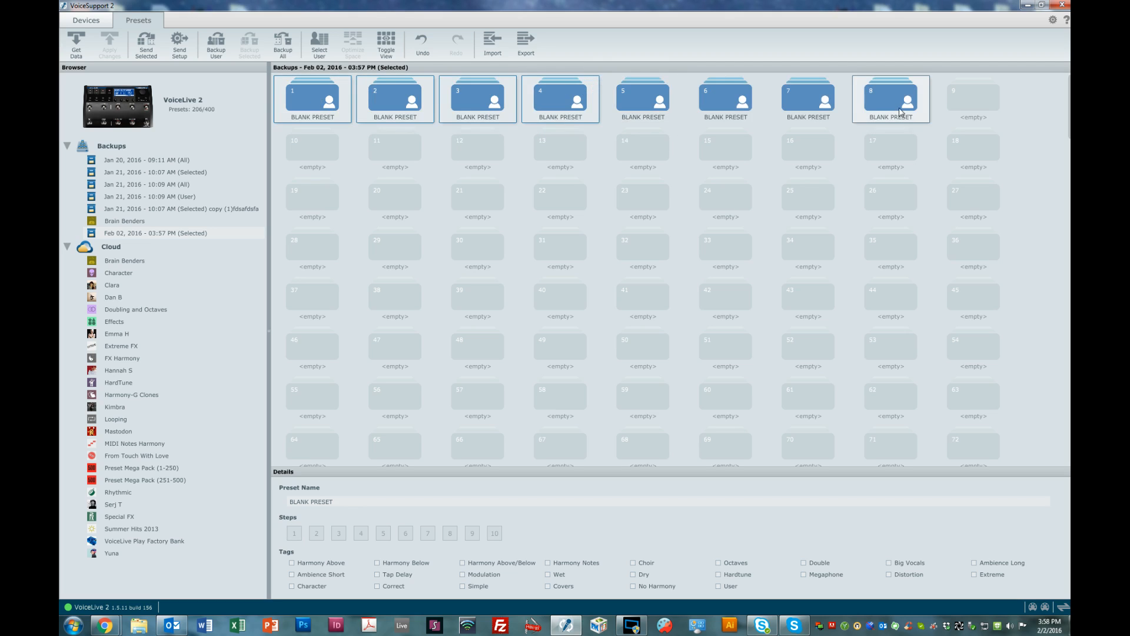
pyautogui.rightClick(890, 99)
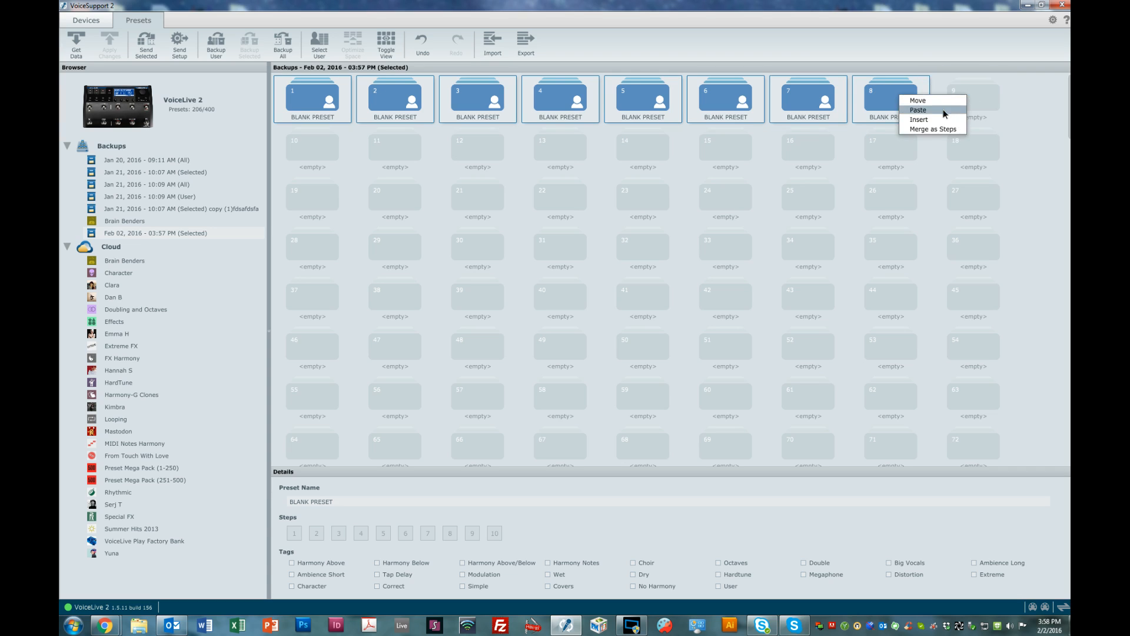
pyautogui.click(920, 110)
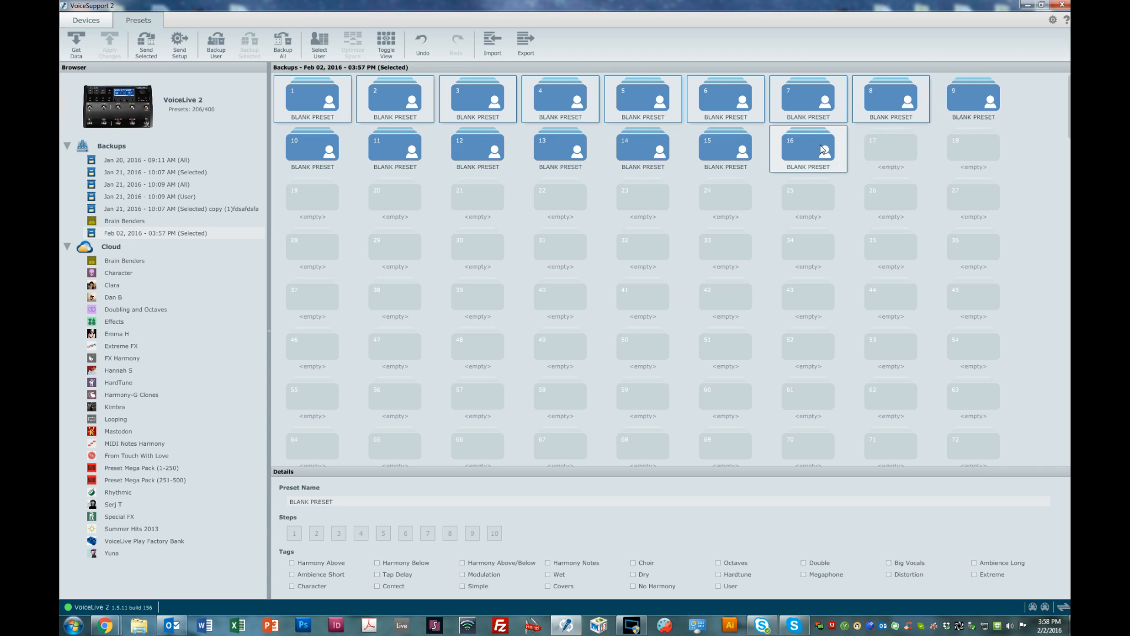
pyautogui.rightClick(809, 149)
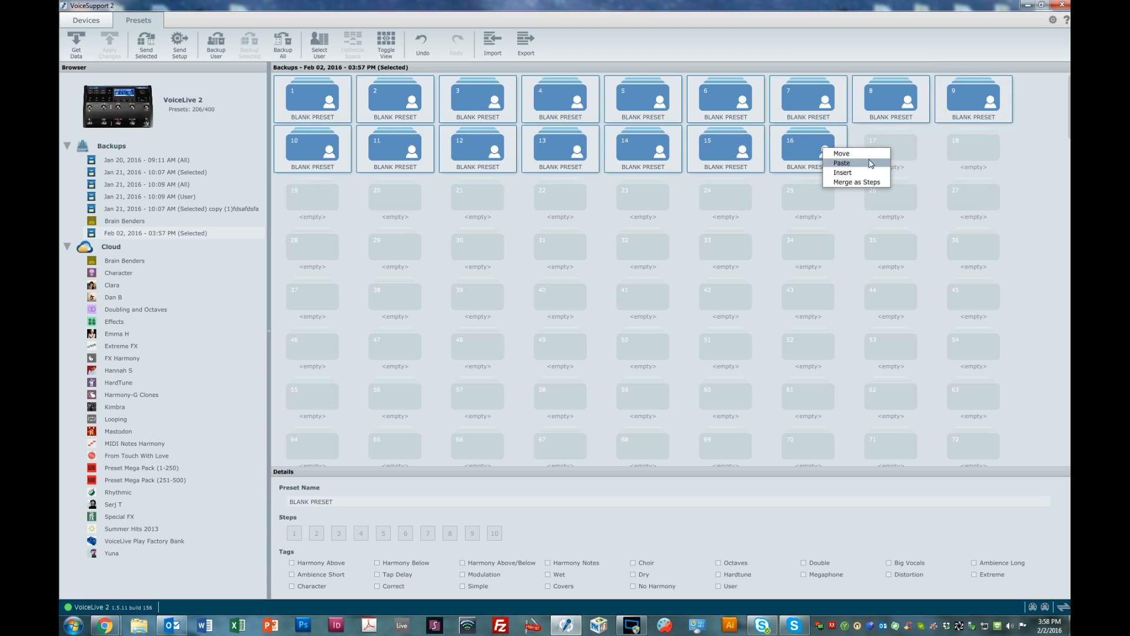
pyautogui.click(840, 163)
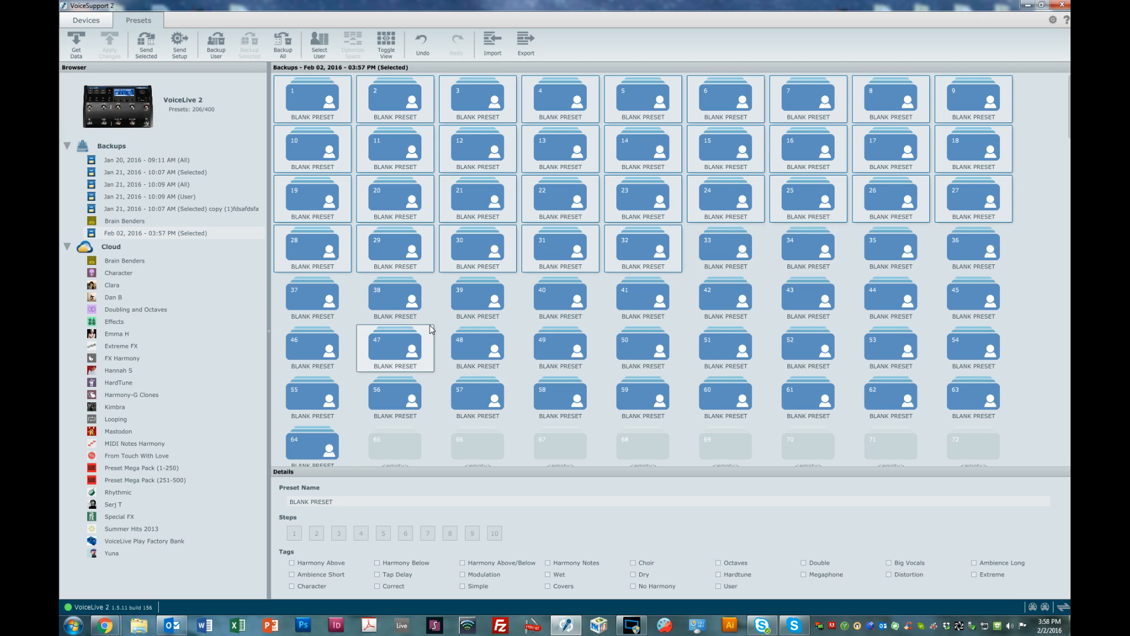
pyautogui.moveTo(126, 246)
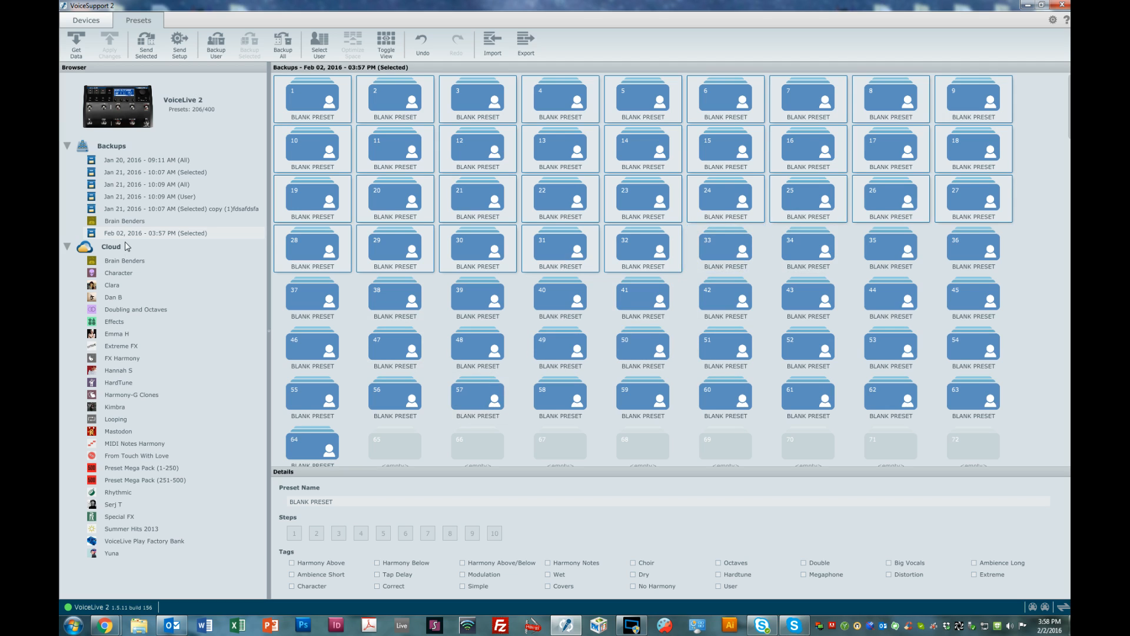
# Step: Start renaming the Feb 02, 2016 backup to Blank Presets
pyautogui.rightClick(155, 232)
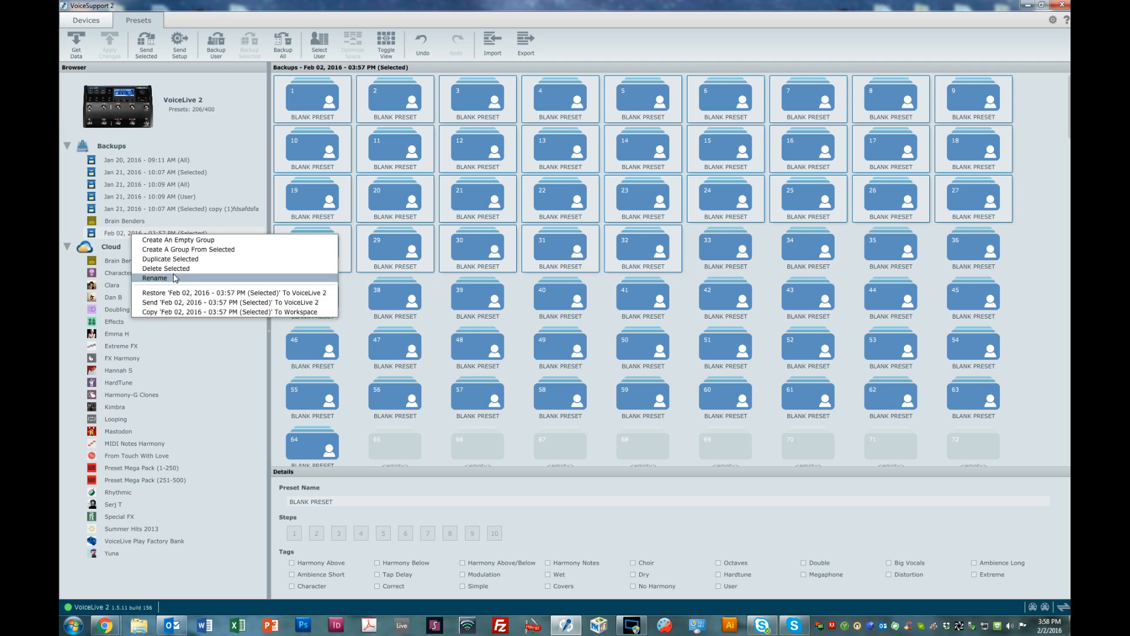
pyautogui.click(154, 278)
pyautogui.write('Blank Presets')
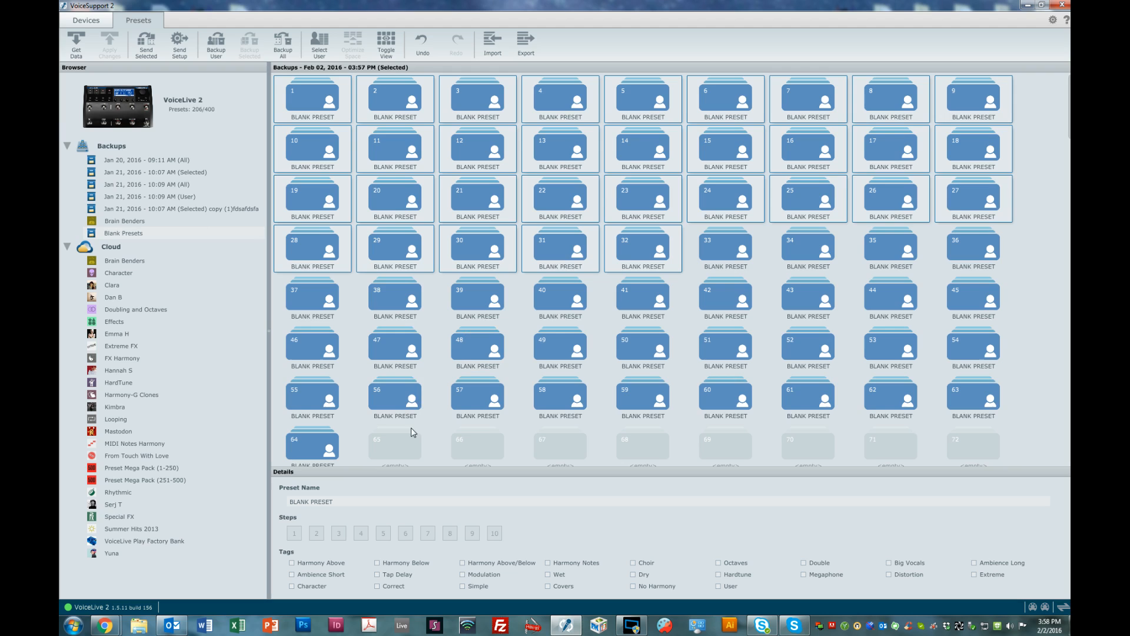
pyautogui.moveTo(129, 74)
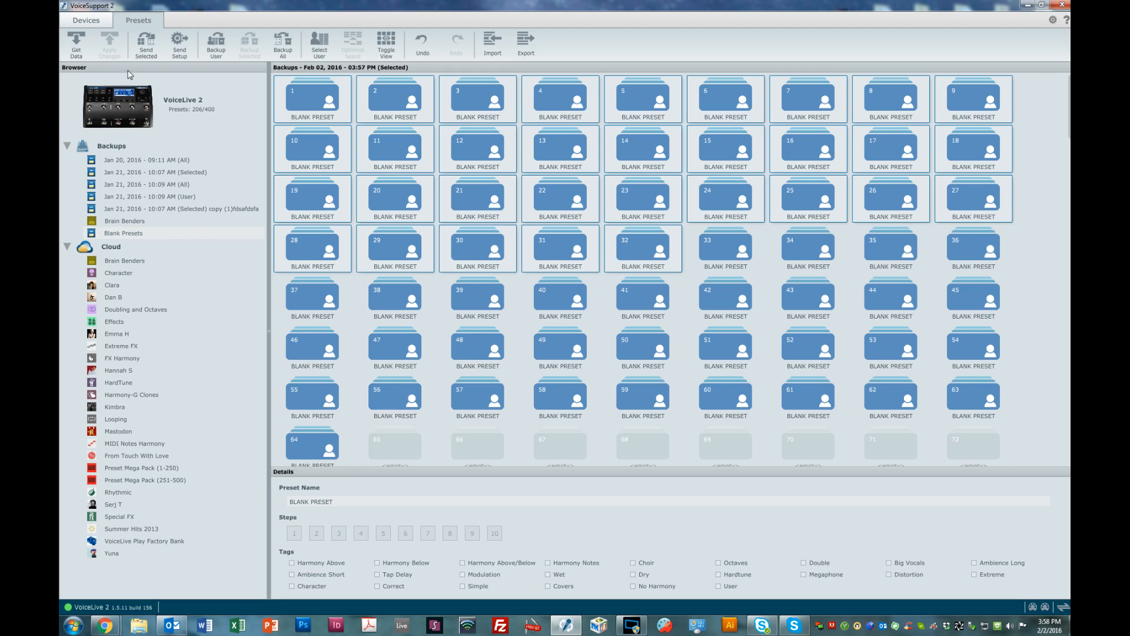
# Step: Return to the VoiceLive 2 device's preset list to fill slots 209–222
pyautogui.click(312, 99)
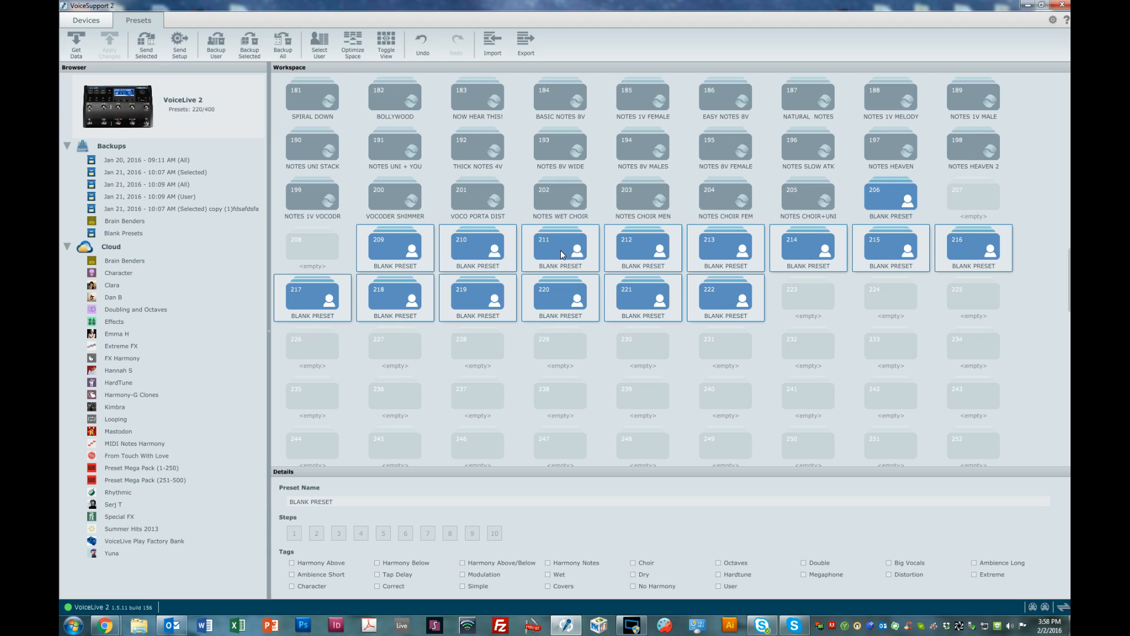
pyautogui.moveTo(141, 166)
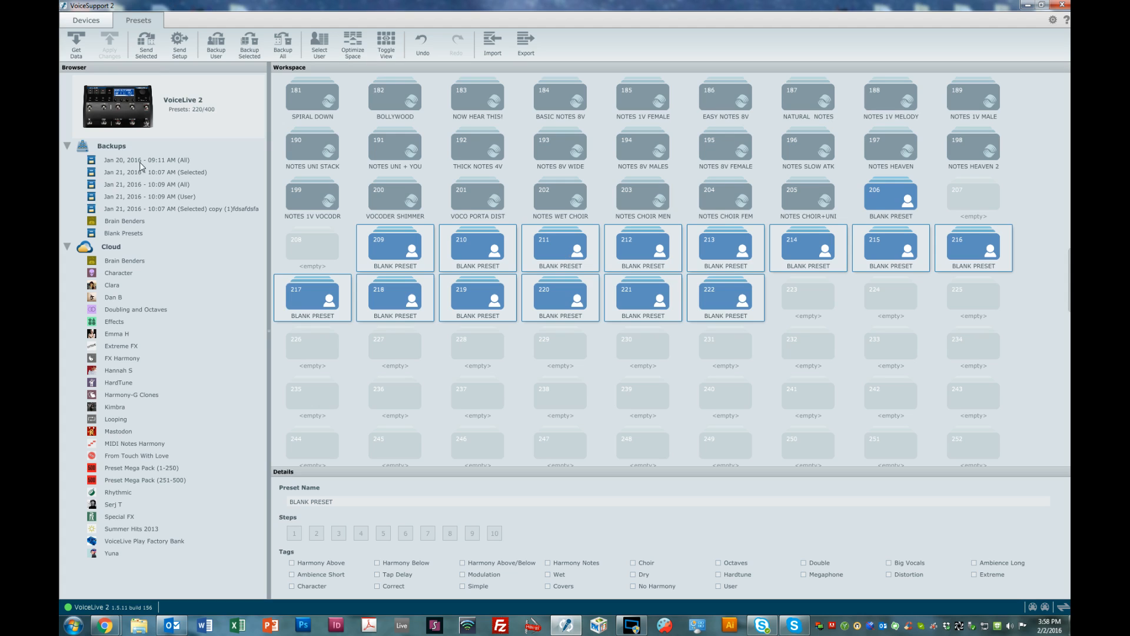